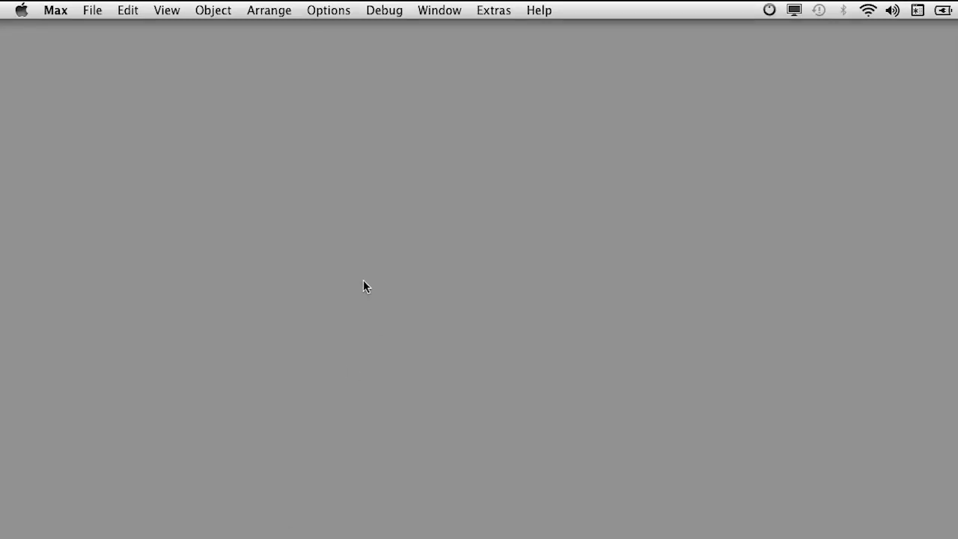
Save a new project 'New Project' in Max 6 Projects and add a blank patcher 'FirstPatch'.
left_click(92, 10)
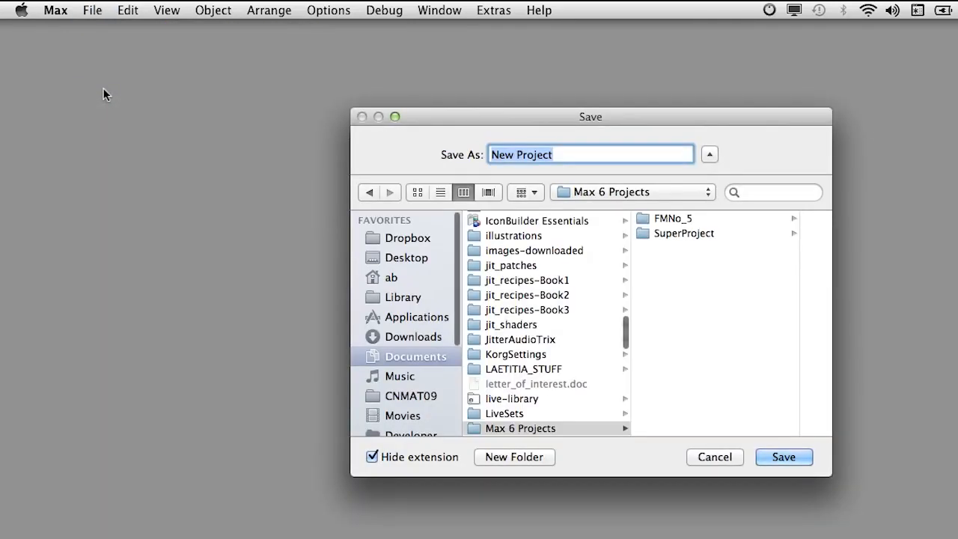
left_click(783, 457)
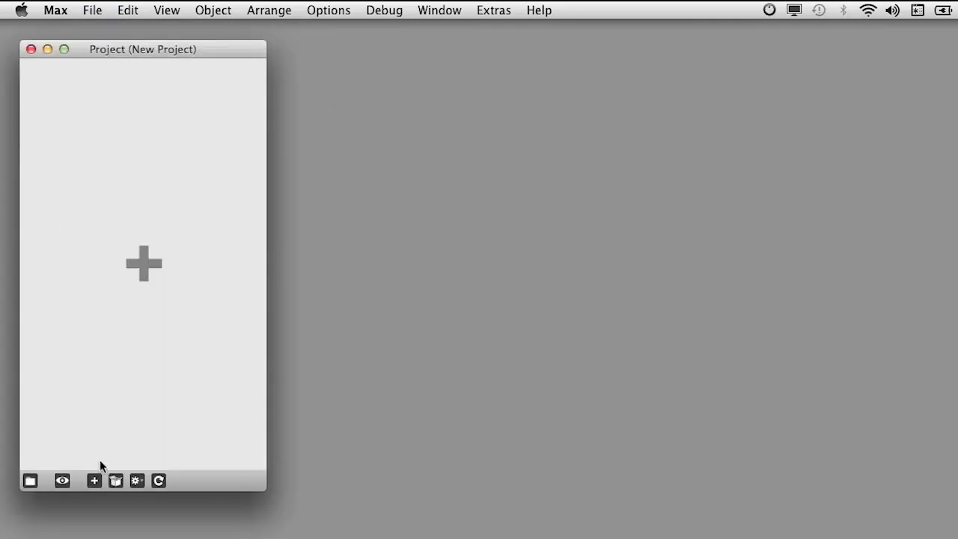
left_click(94, 481)
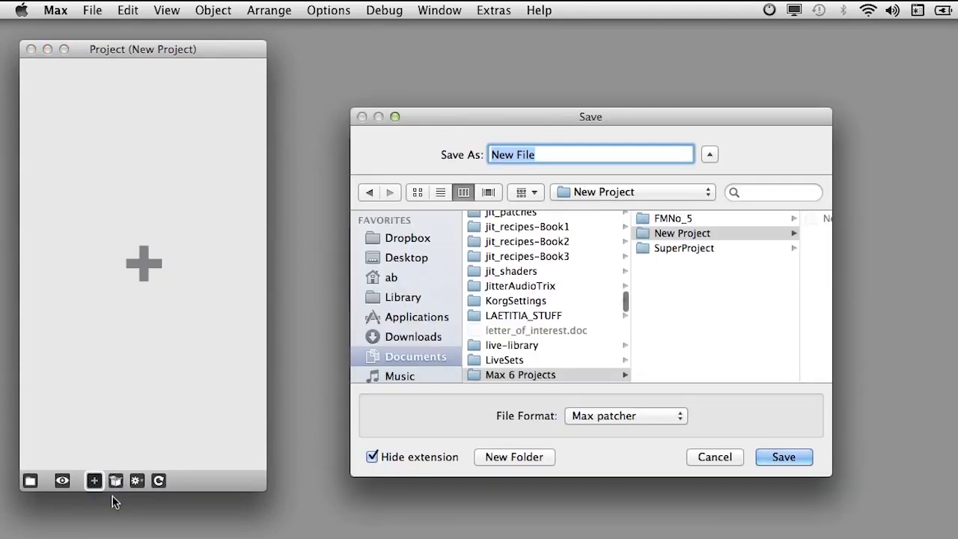
type("First")
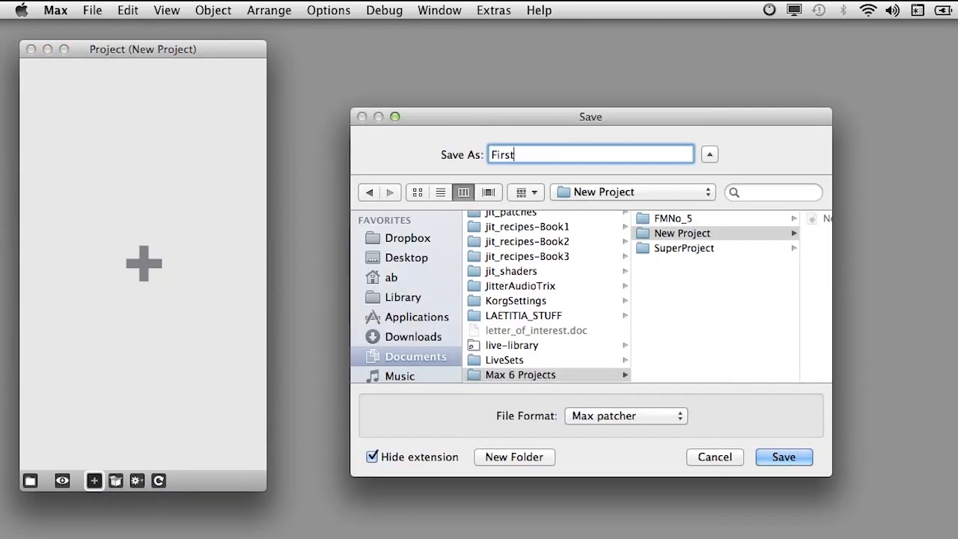
left_click(783, 456)
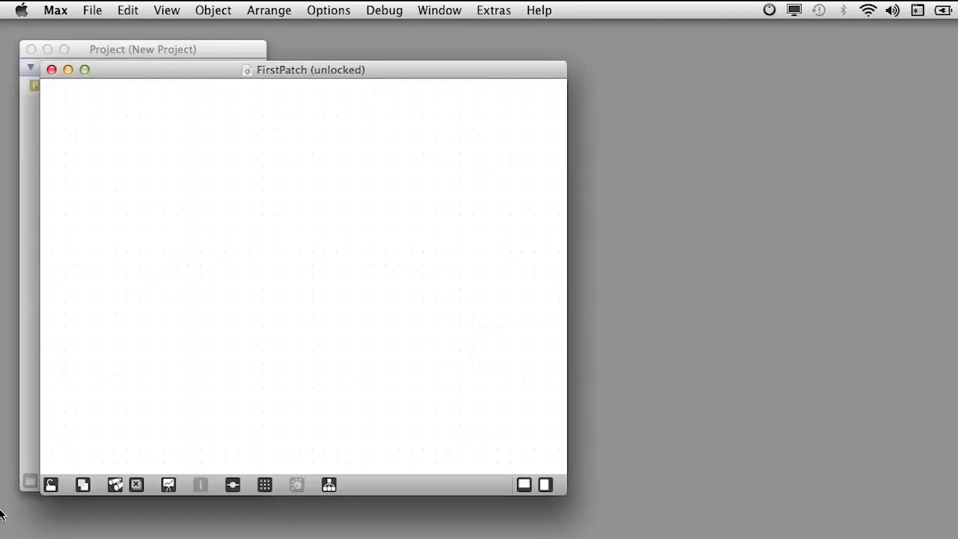
Save the open samplechip patcher as a new project named SampleChop.
left_click(92, 10)
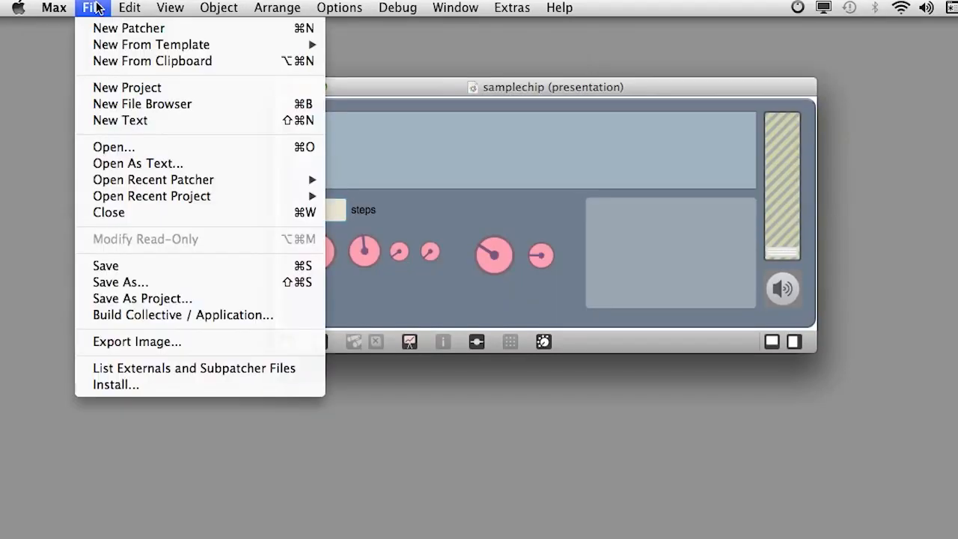
left_click(142, 298)
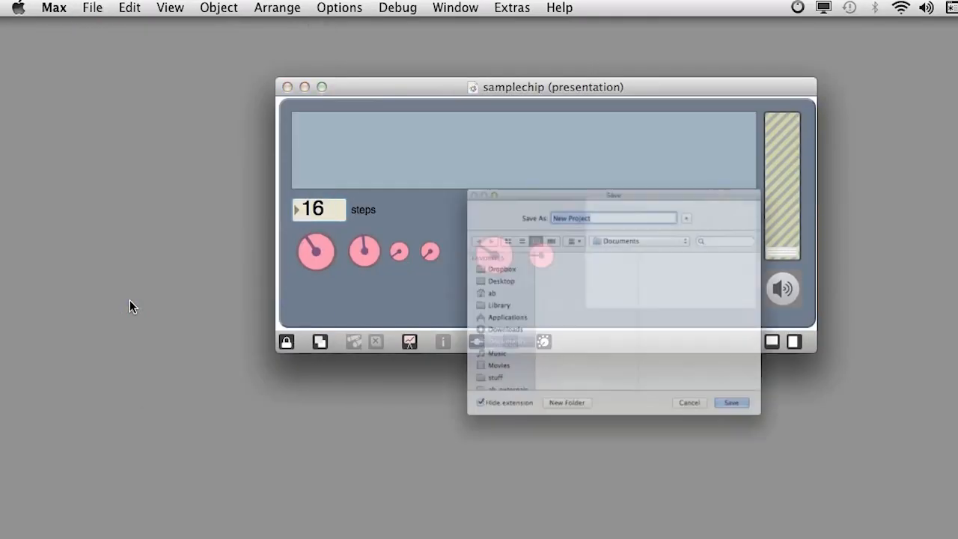
type("Sam")
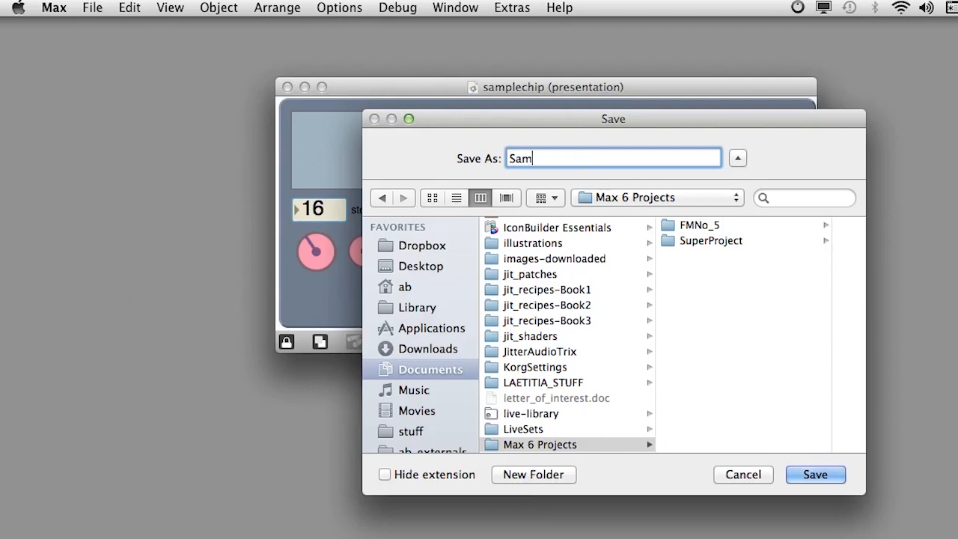
left_click(815, 474)
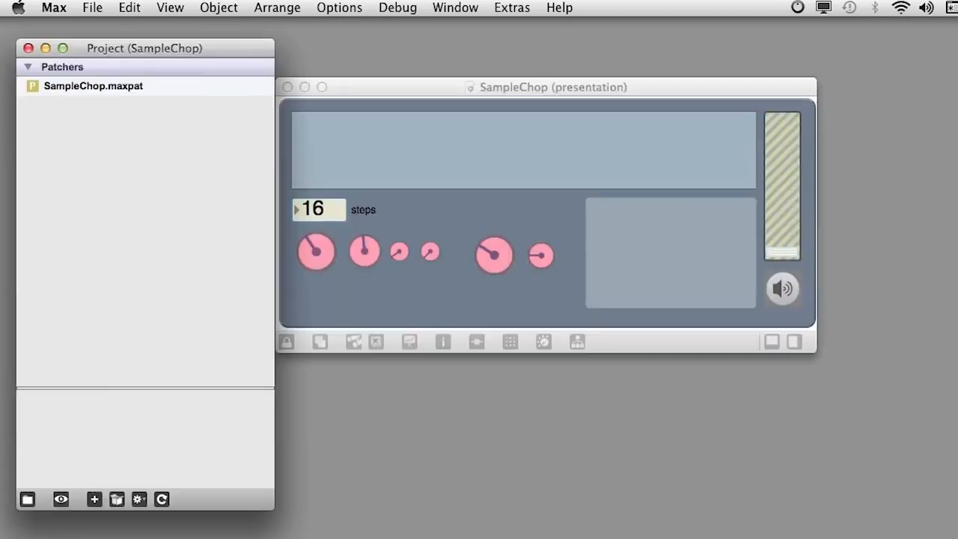
Add the screw_foam.wav sound file to the SampleChop project.
left_click(93, 85)
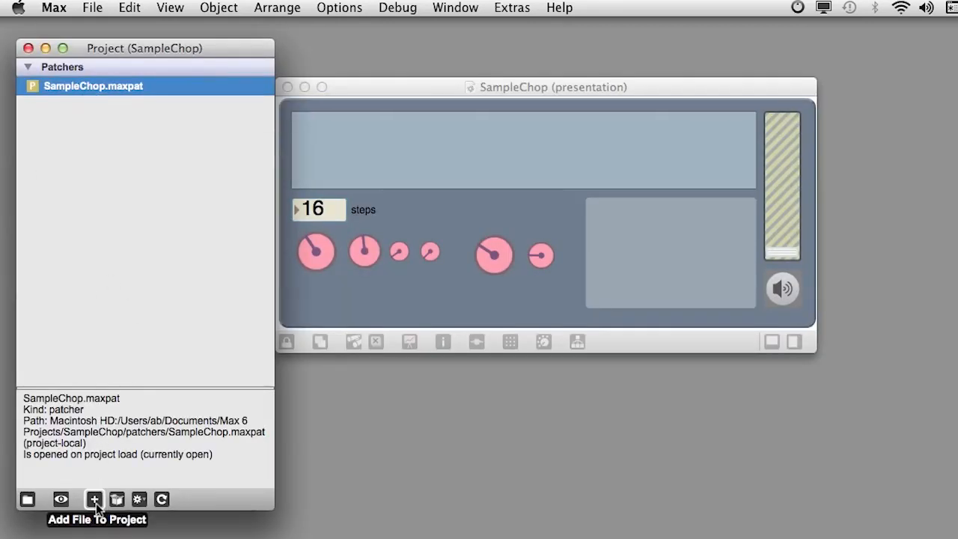
left_click(93, 498)
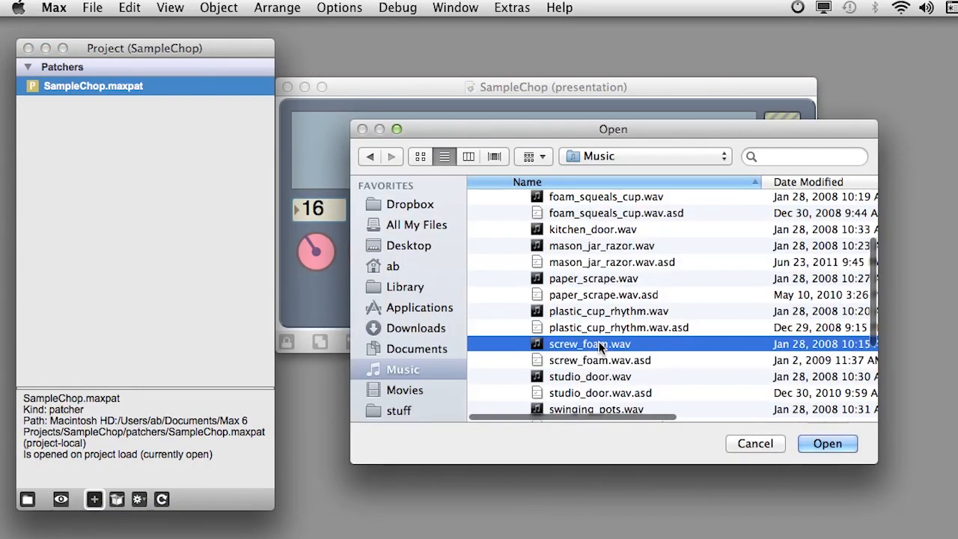
left_click(827, 443)
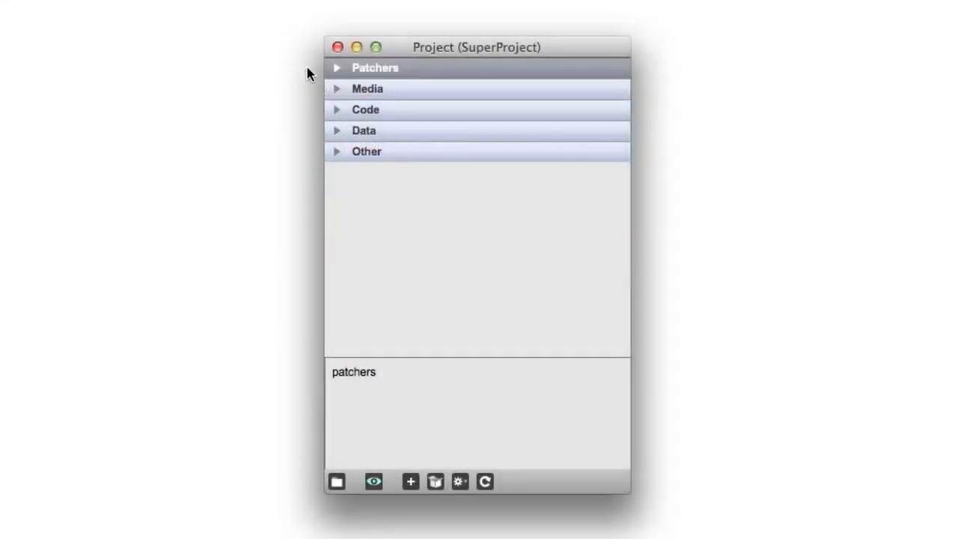
Expand the Patchers and Media categories in the SuperProject window.
left_click(336, 68)
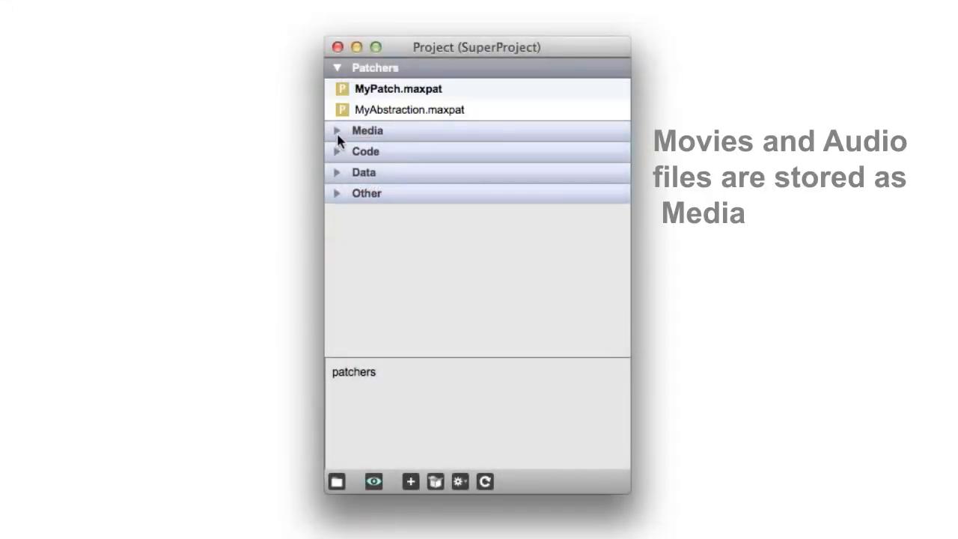
left_click(337, 129)
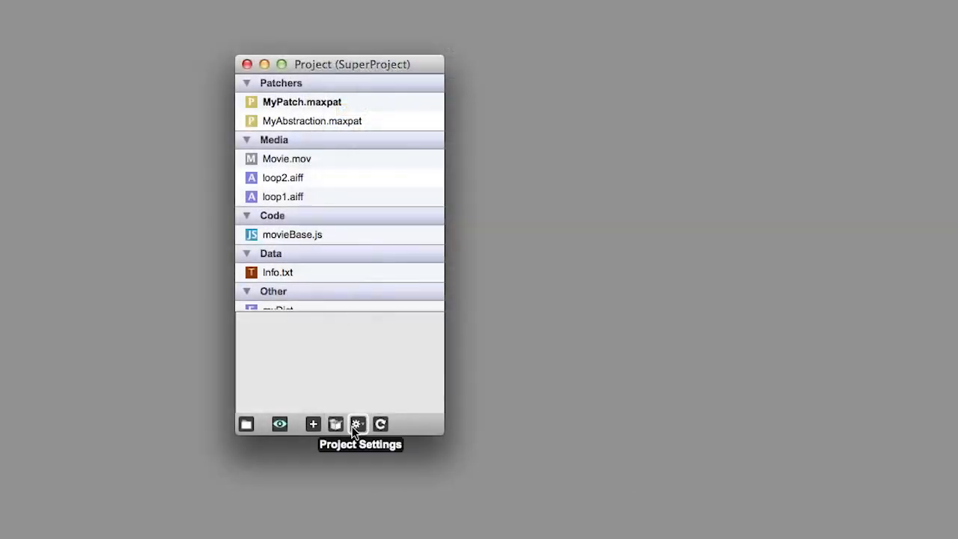
mouse_move(335, 424)
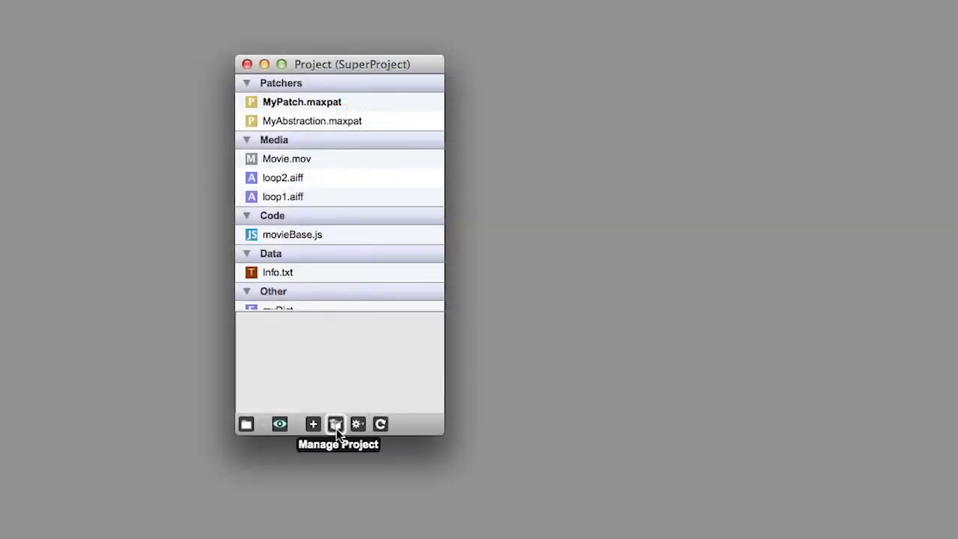
Reveal the Max 6 Projects folder in Finder from the project toolbar's folder button.
left_click(335, 423)
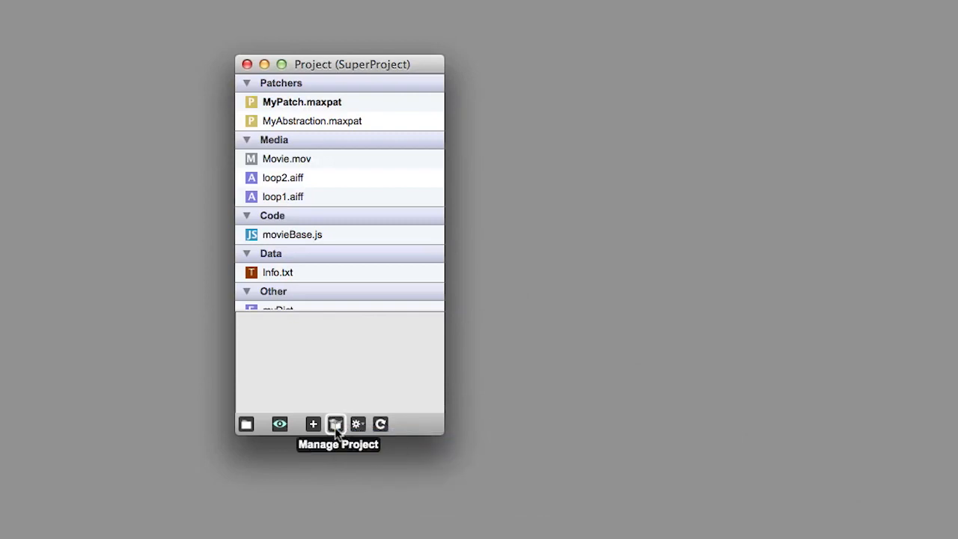
left_click(336, 423)
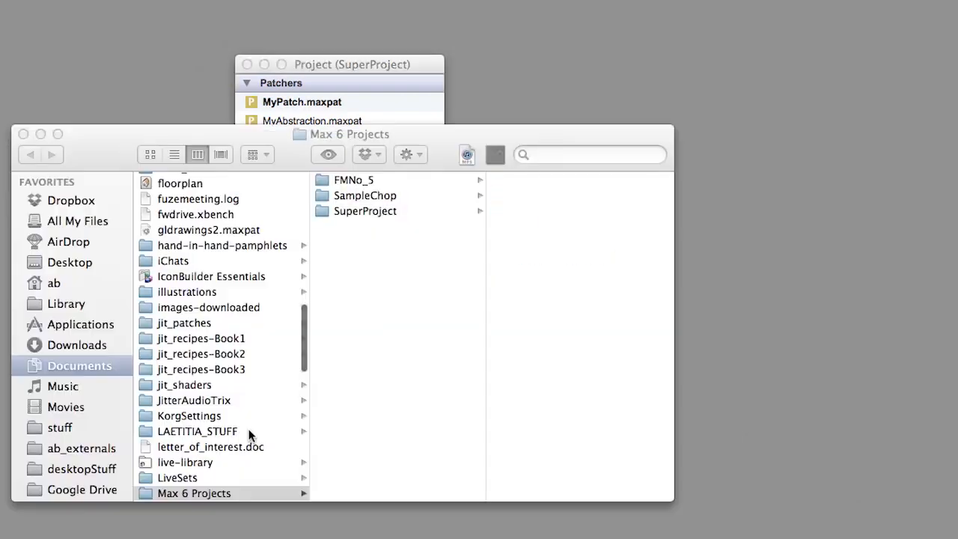
Browse the SuperProject folder and its subfolders in Finder's column view.
left_click(365, 210)
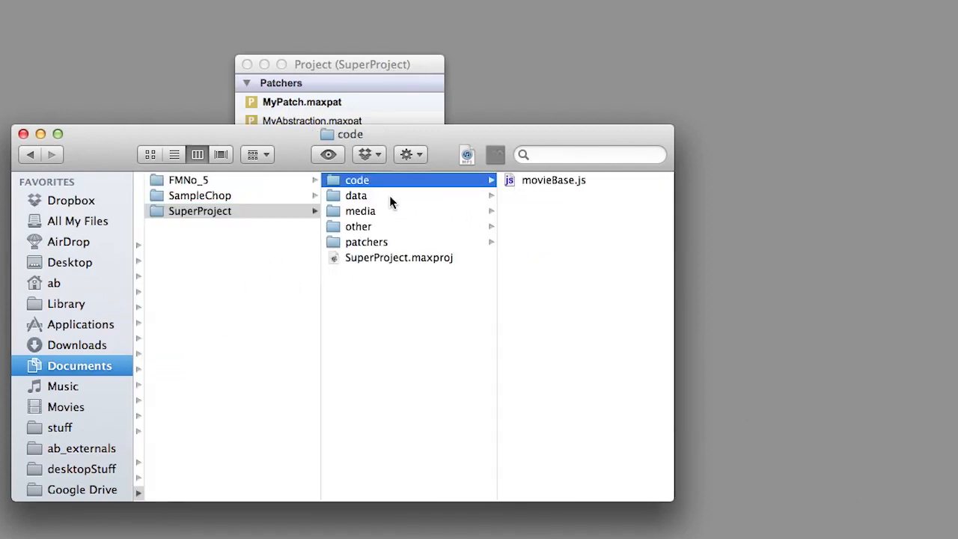
left_click(360, 210)
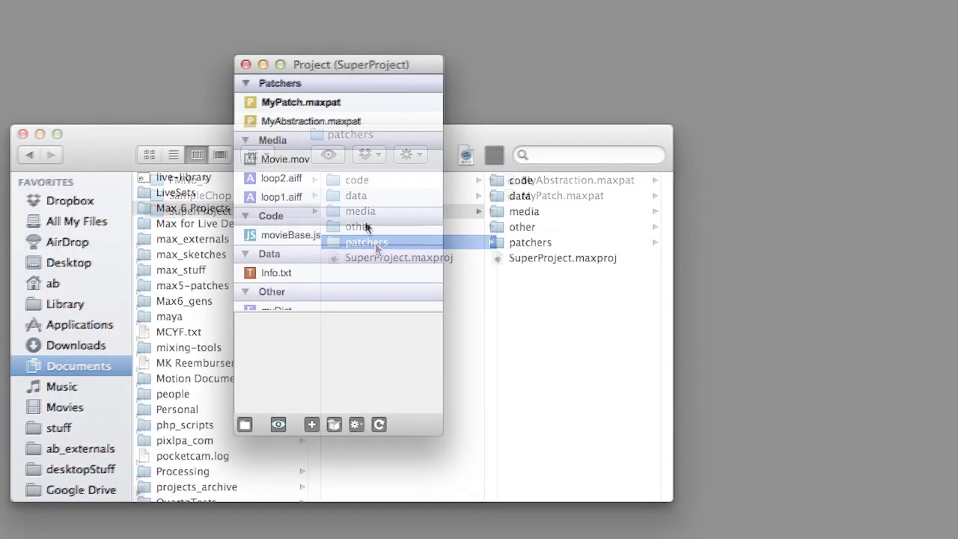
mouse_move(334, 424)
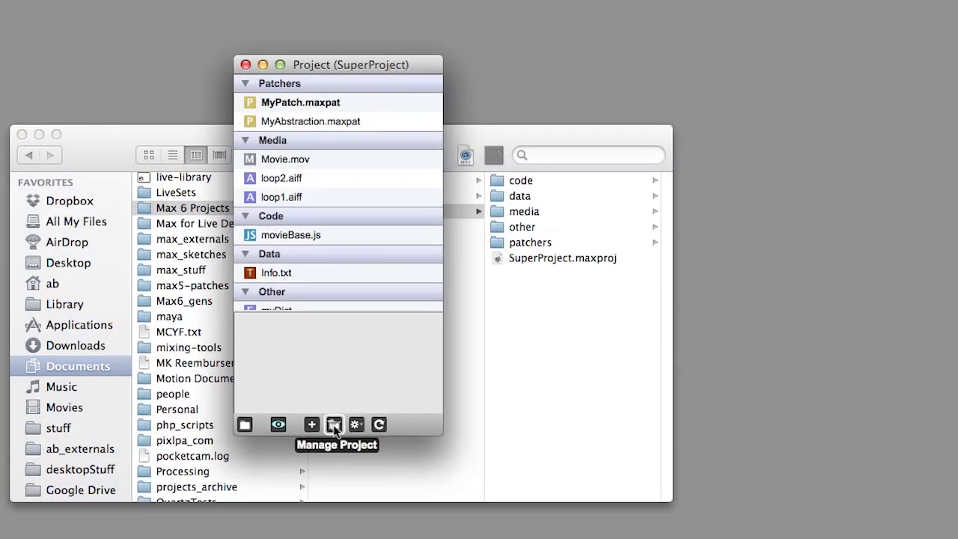
Save a project snapshot under the default name SuperProject_20121130_112319.
left_click(334, 424)
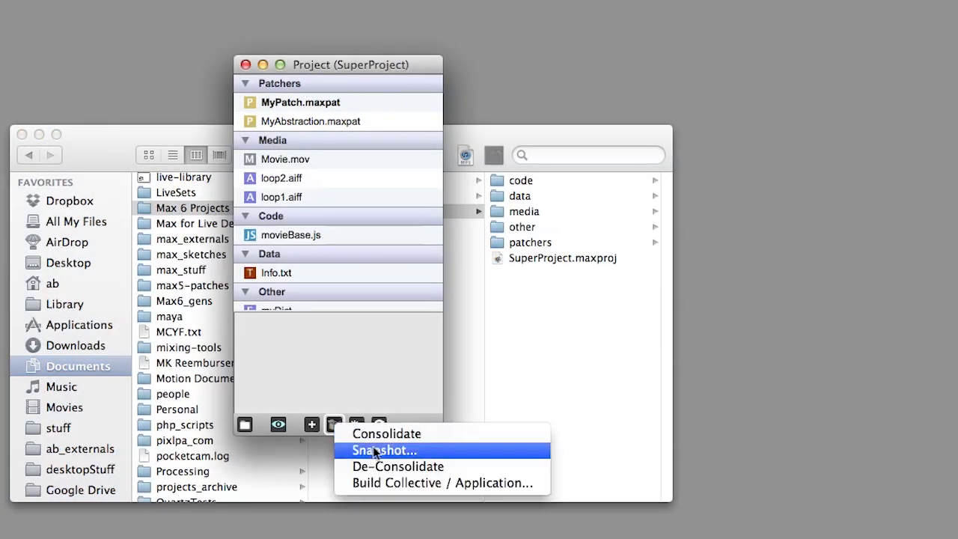
left_click(383, 449)
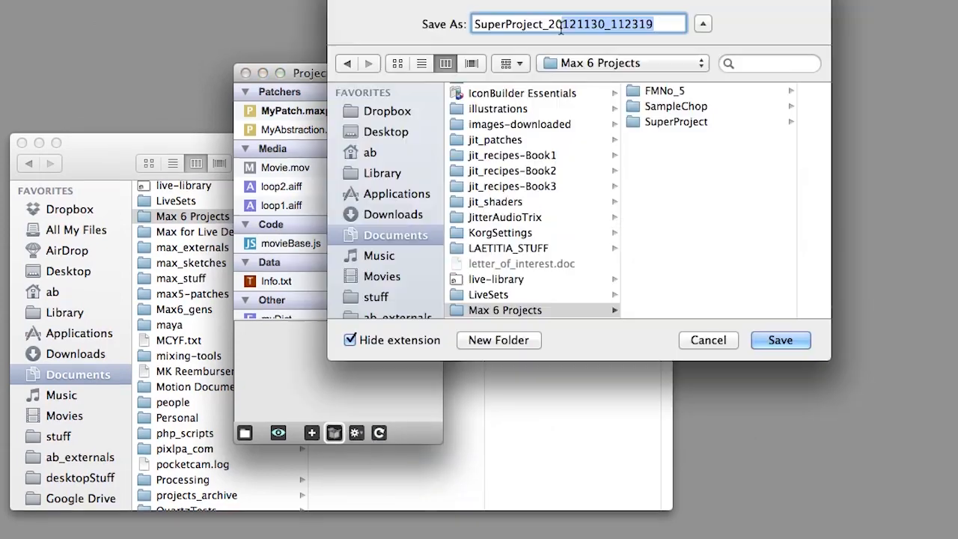
left_click(779, 340)
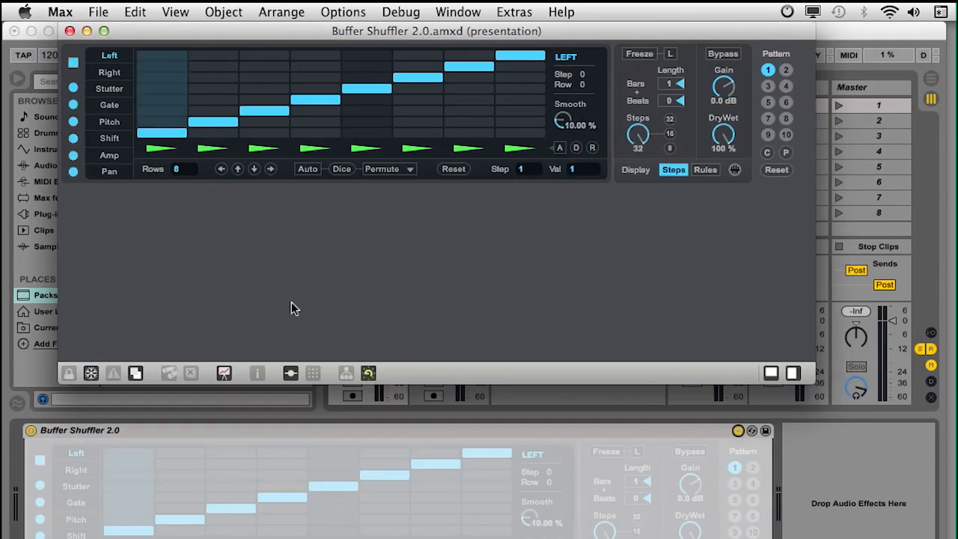
mouse_move(91, 373)
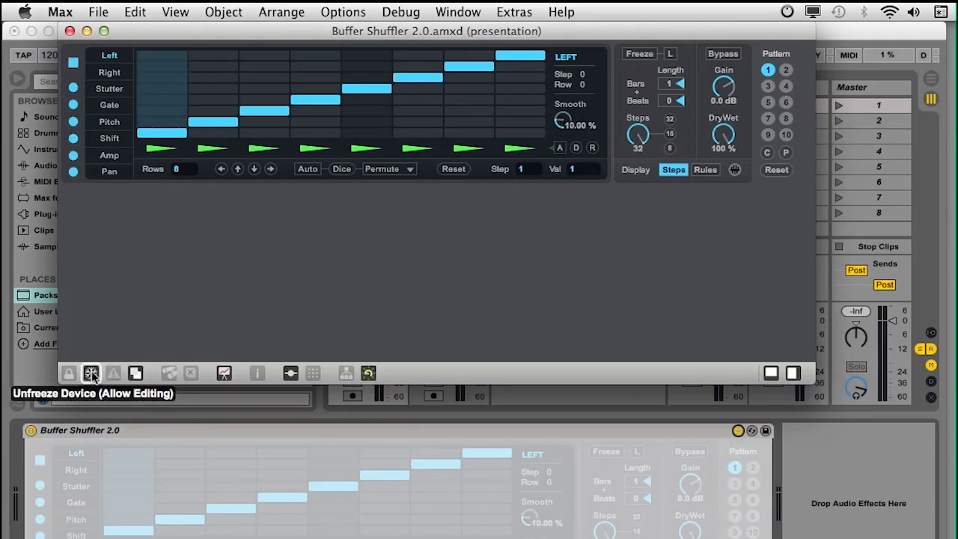
Unfreeze the Buffer Shuffler 2.0.amxd device to allow editing its patcher.
left_click(89, 373)
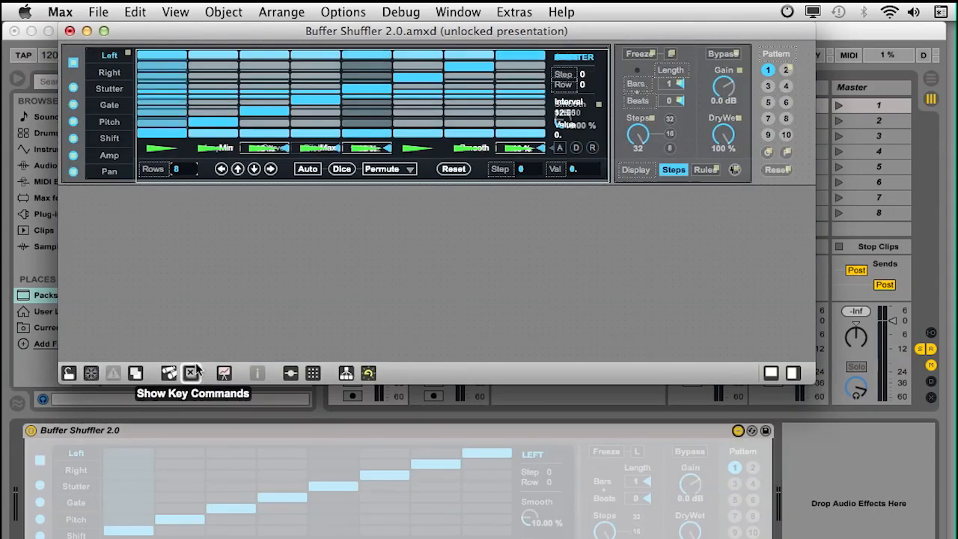
mouse_move(347, 373)
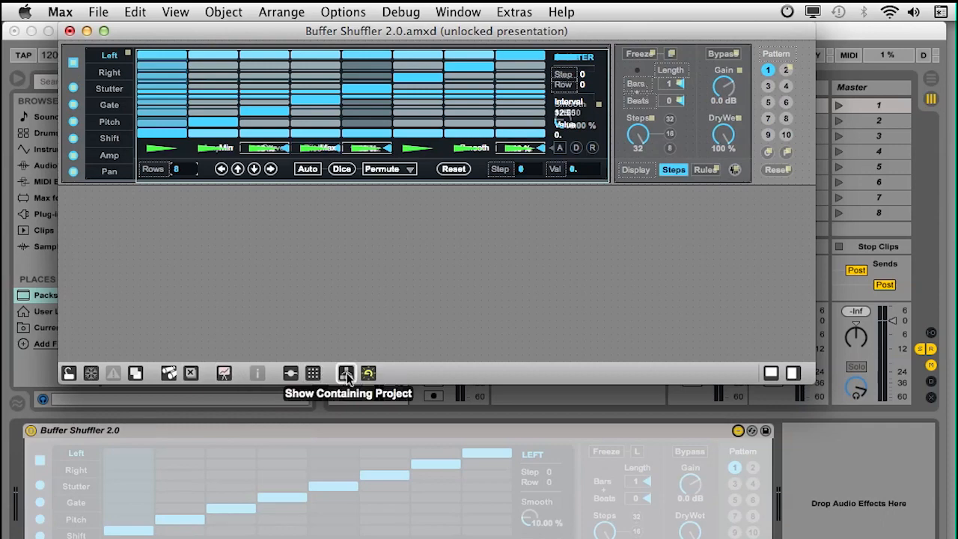